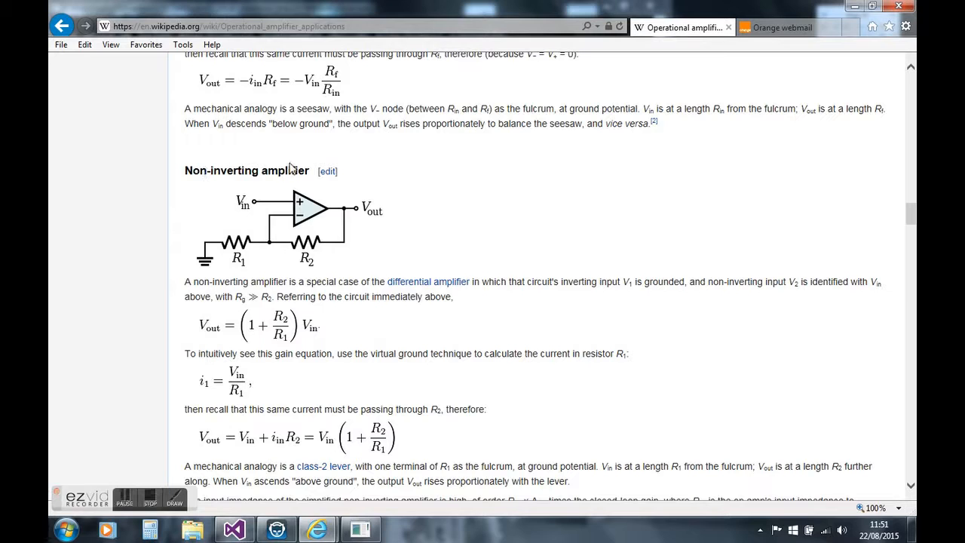
mouse_move(469, 209)
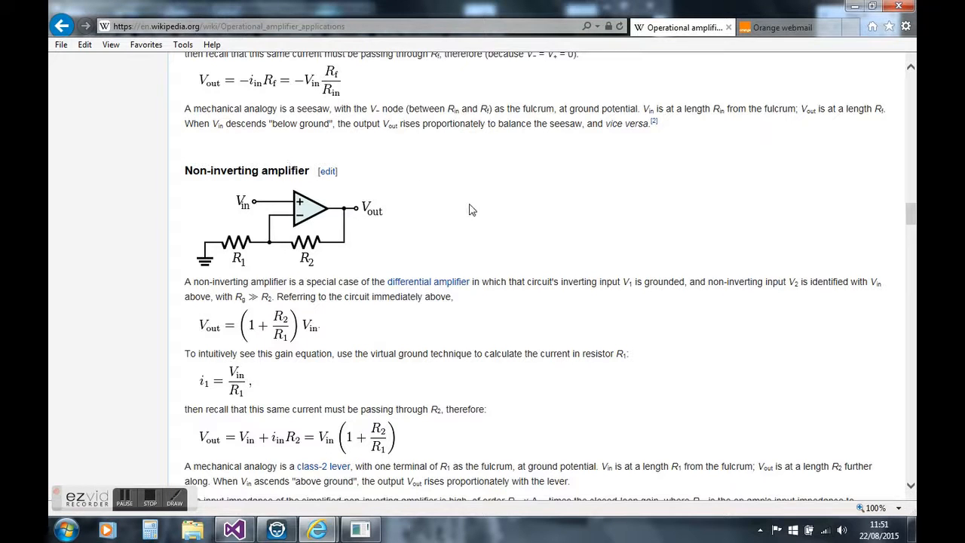
mouse_move(293, 222)
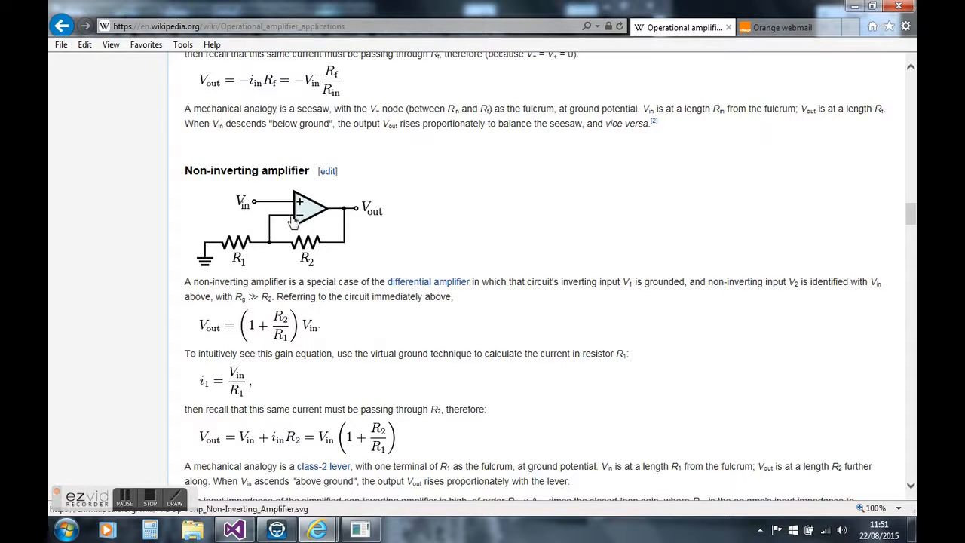
mouse_move(324, 252)
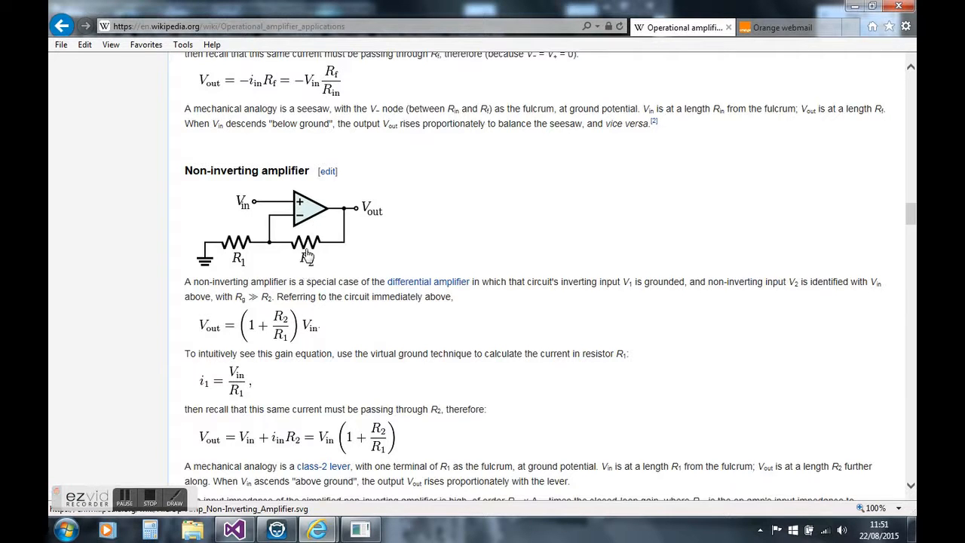
mouse_move(350, 214)
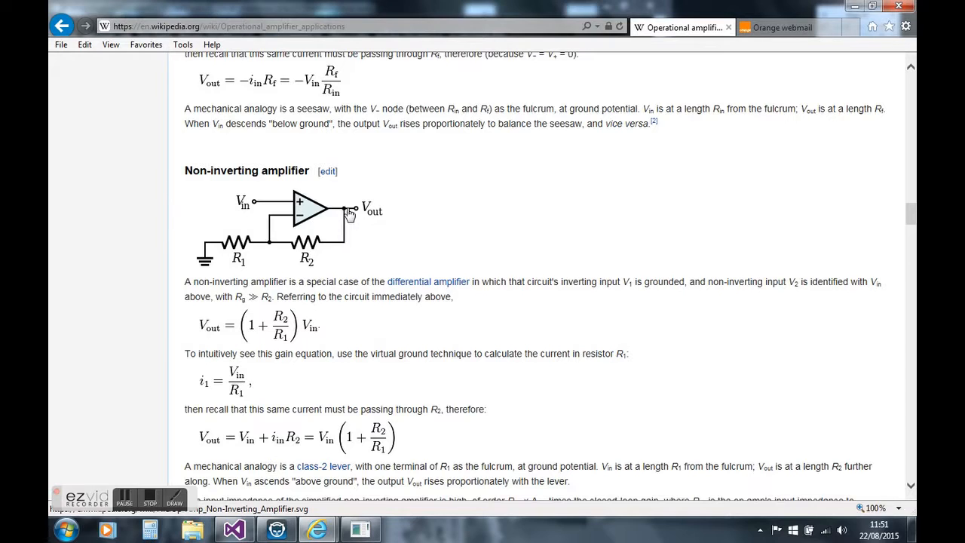
mouse_move(270, 230)
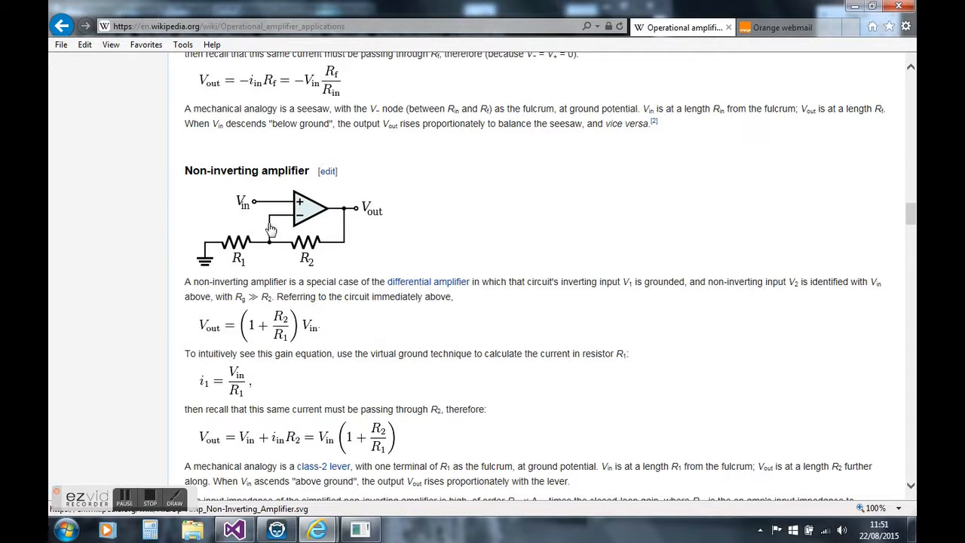
mouse_move(300, 255)
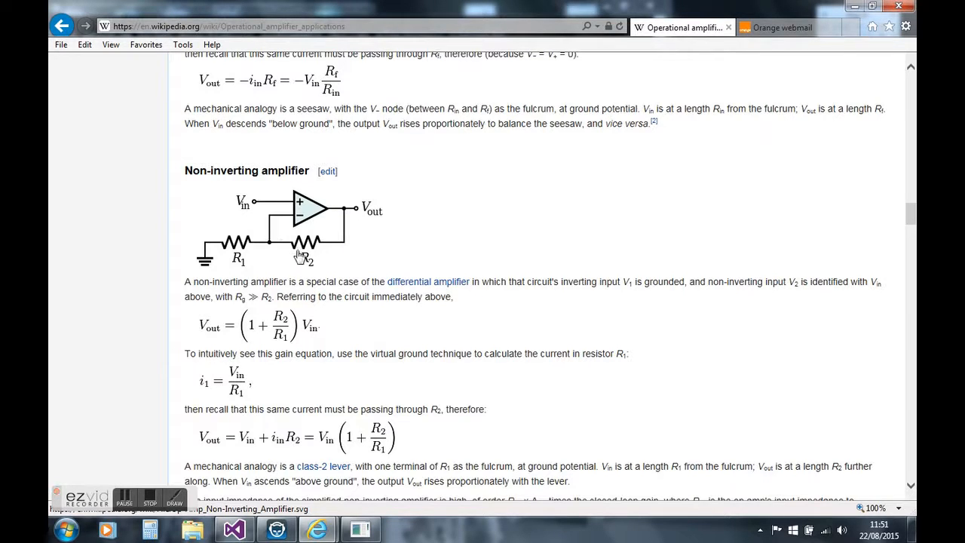
mouse_move(245, 256)
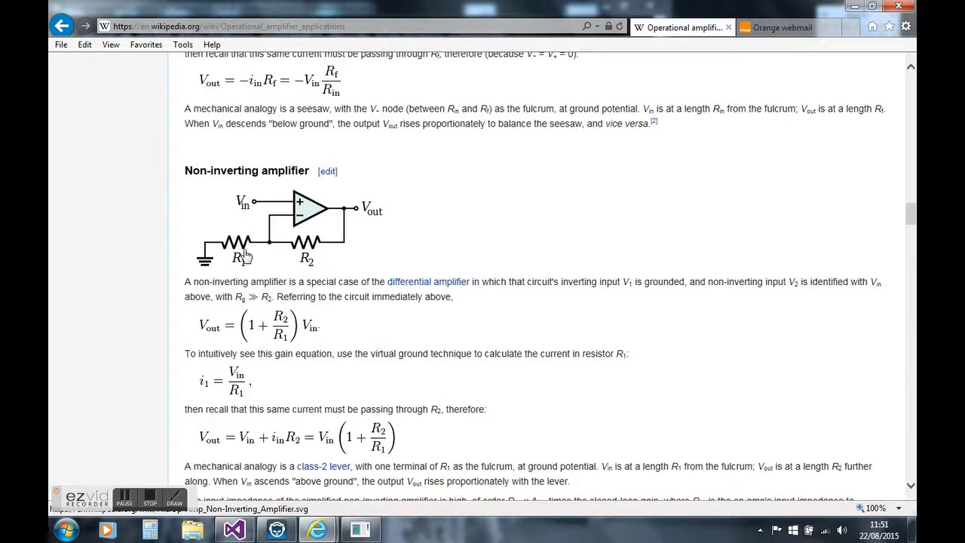
mouse_move(275, 223)
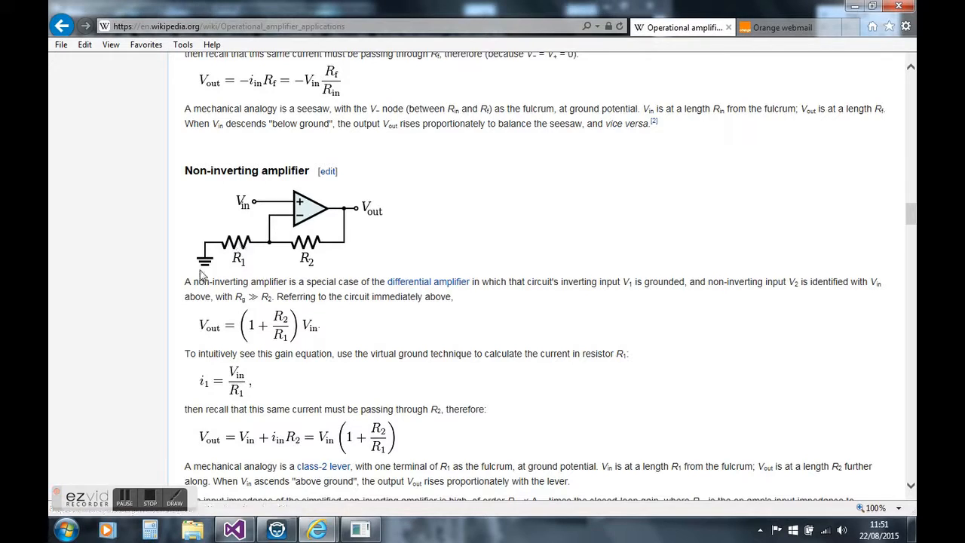
mouse_move(232, 250)
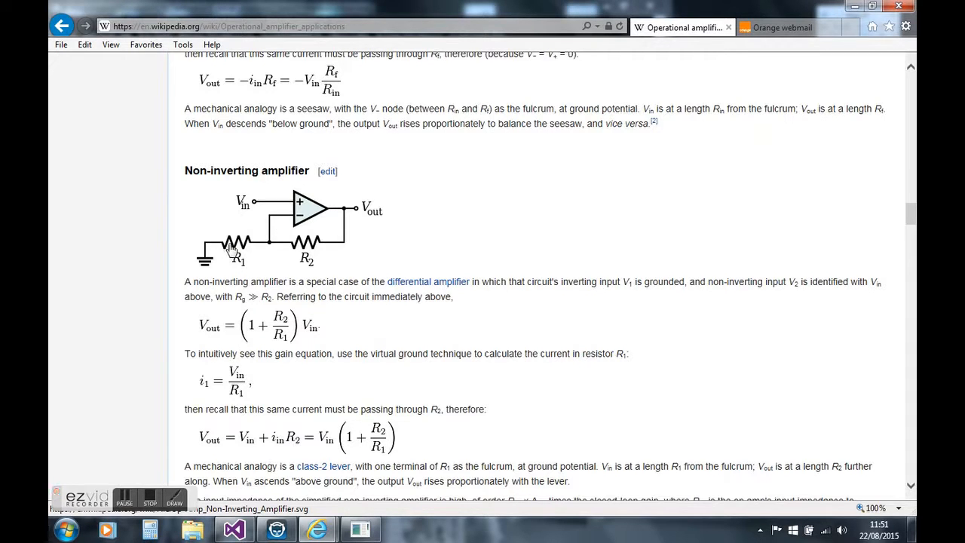
mouse_move(208, 336)
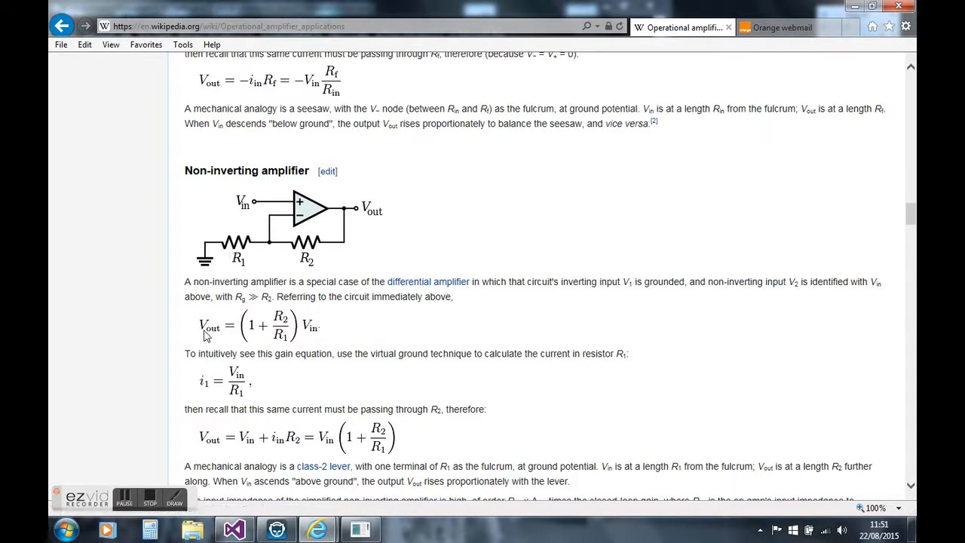
mouse_move(237, 336)
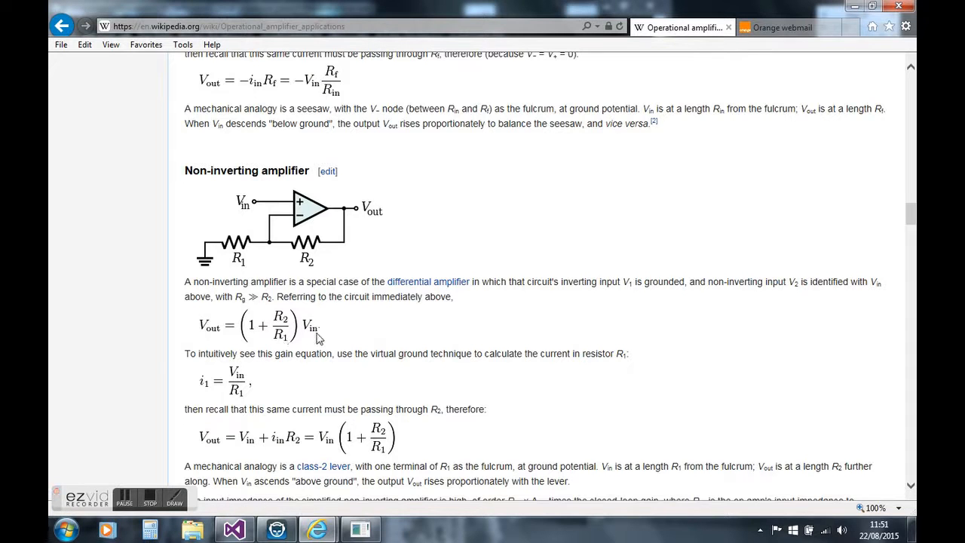
mouse_move(292, 345)
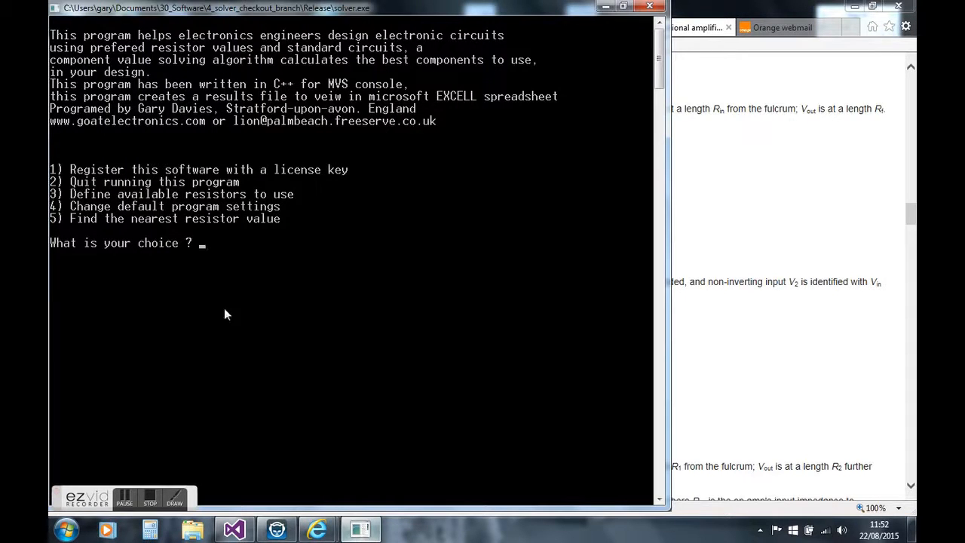
mouse_move(211, 255)
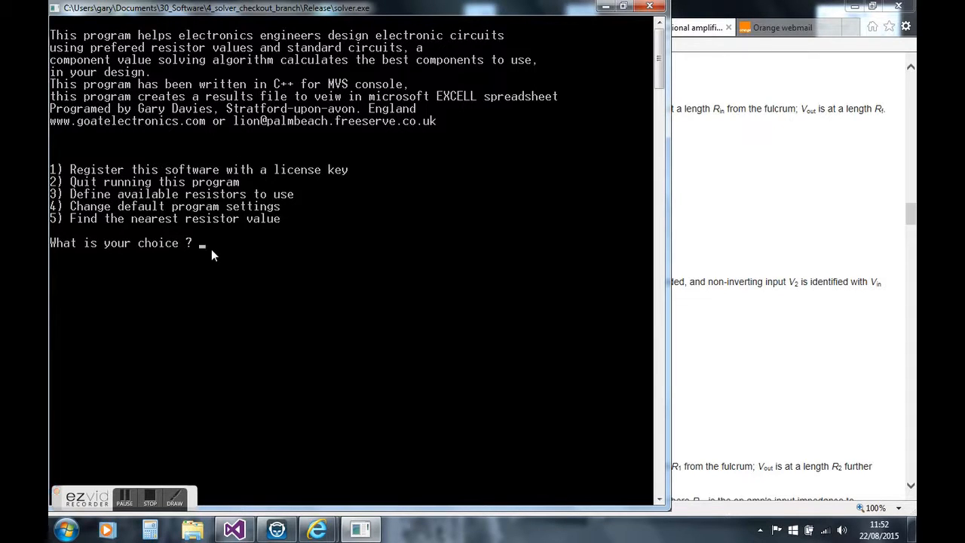
Define the available resistors as the E24 5% tolerance series (menu option 3, then 4)
text(3)
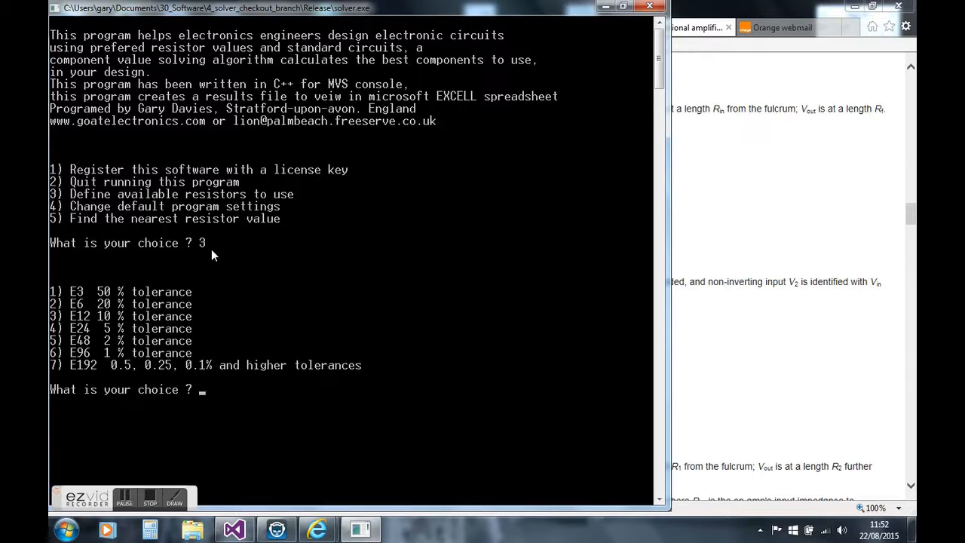
text(4)
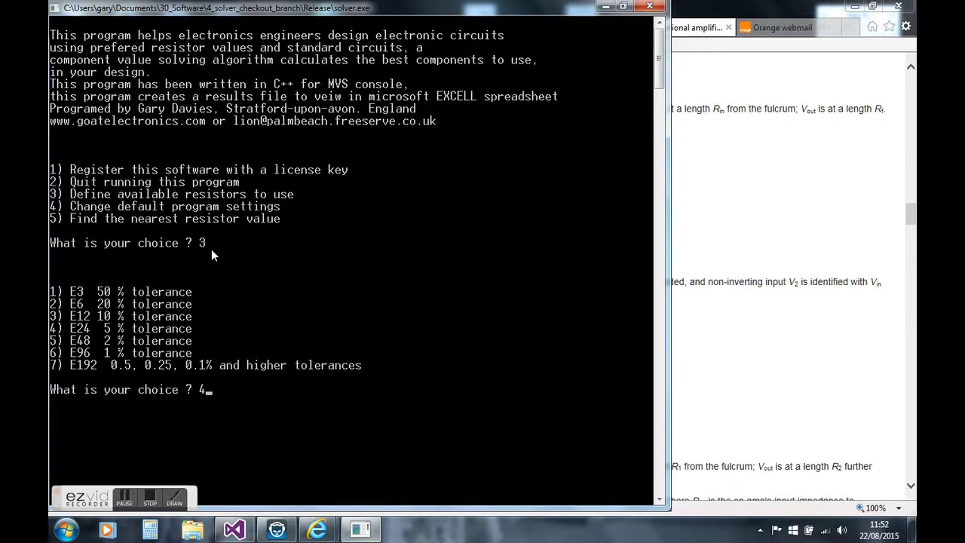
key(enter)
text(10)
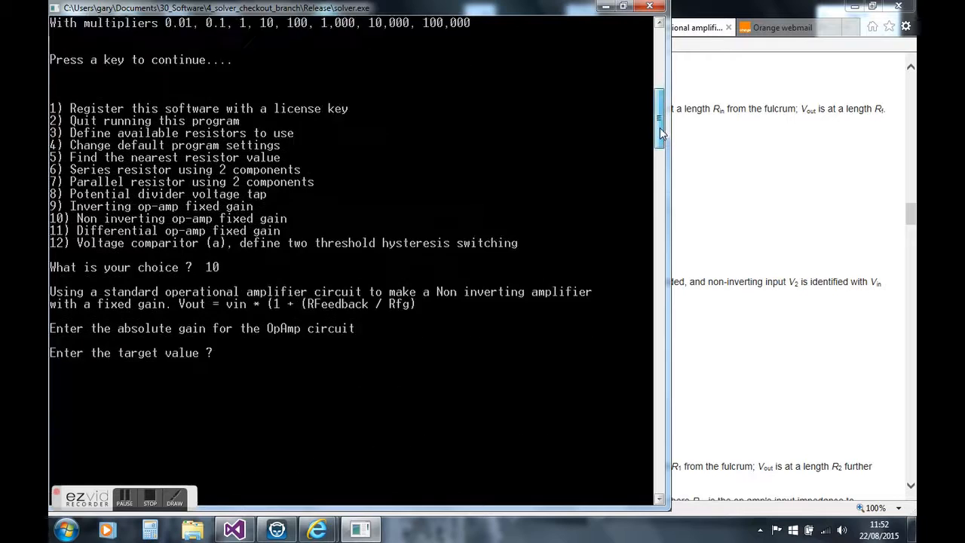
Scroll through the listed E24 R1/R2 pairs giving a non-inverting gain of 10
scroll(down, 3)
text(10)
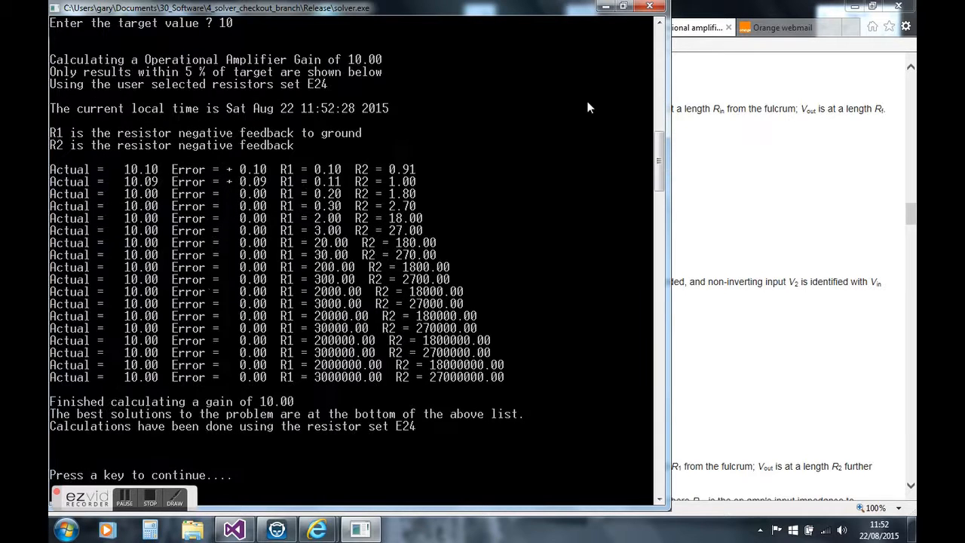
scroll(down, 3)
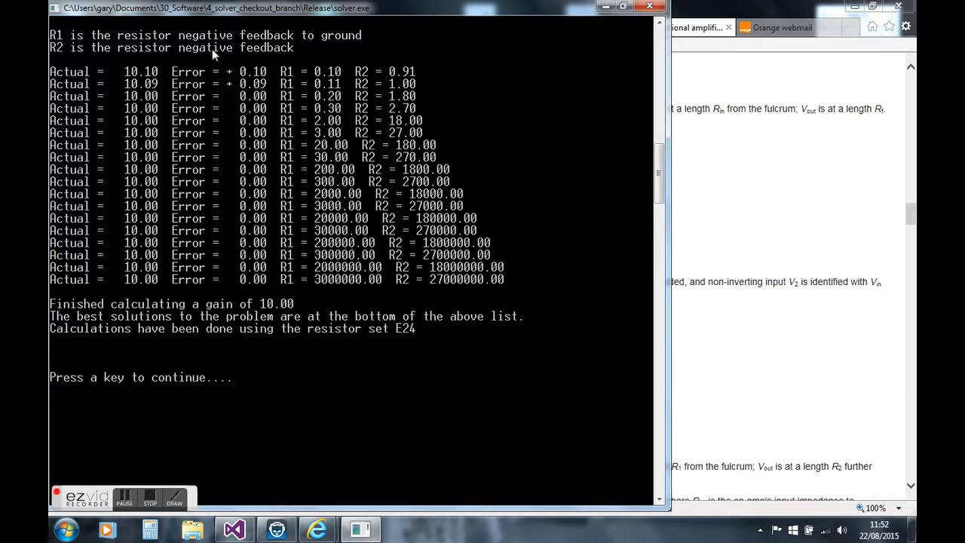
mouse_move(421, 175)
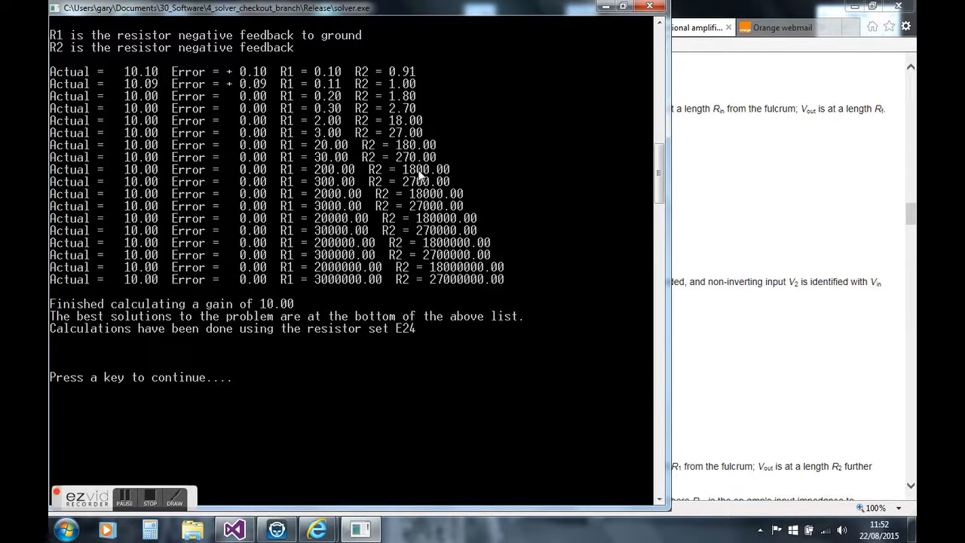
mouse_move(151, 47)
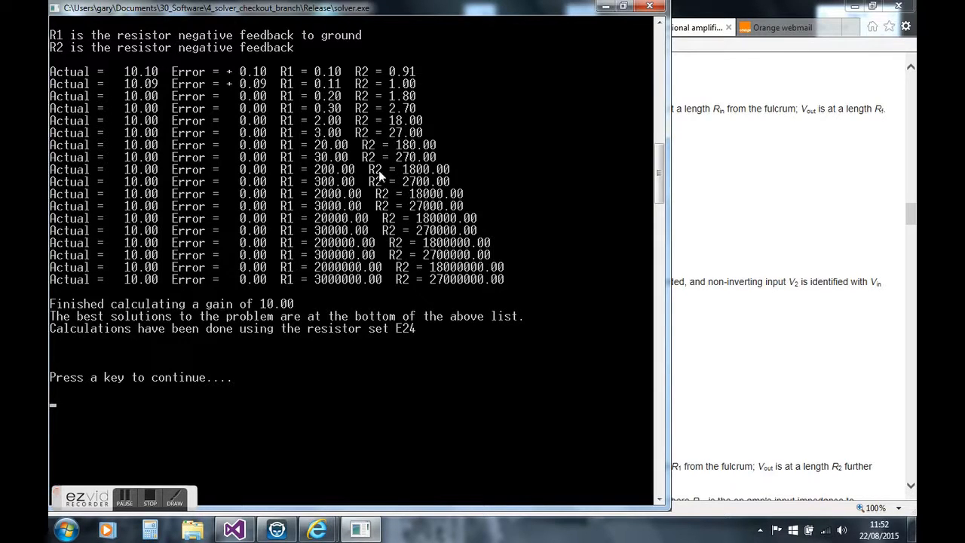
mouse_move(328, 178)
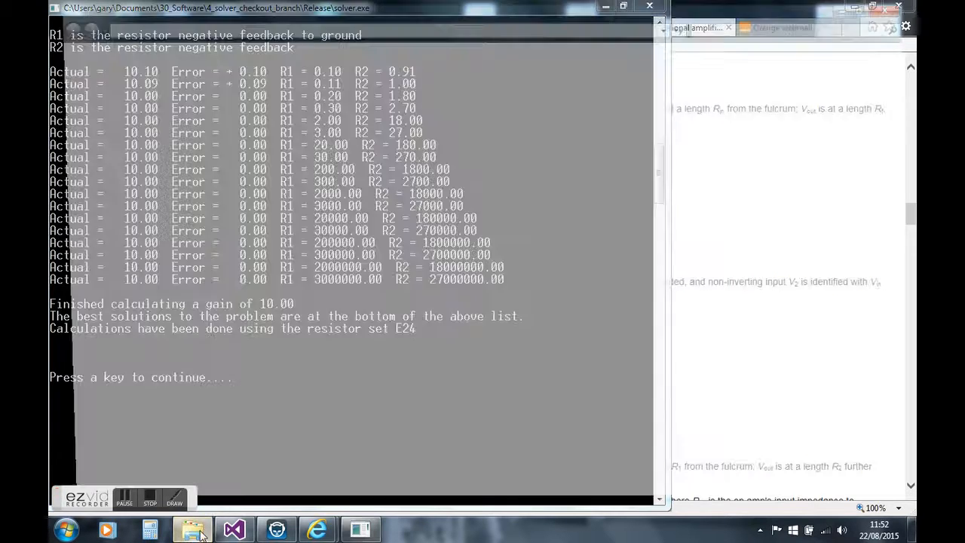
Open Results.csv from the 4_solver_checkout_branch\solver folder in Windows Explorer
click(192, 528)
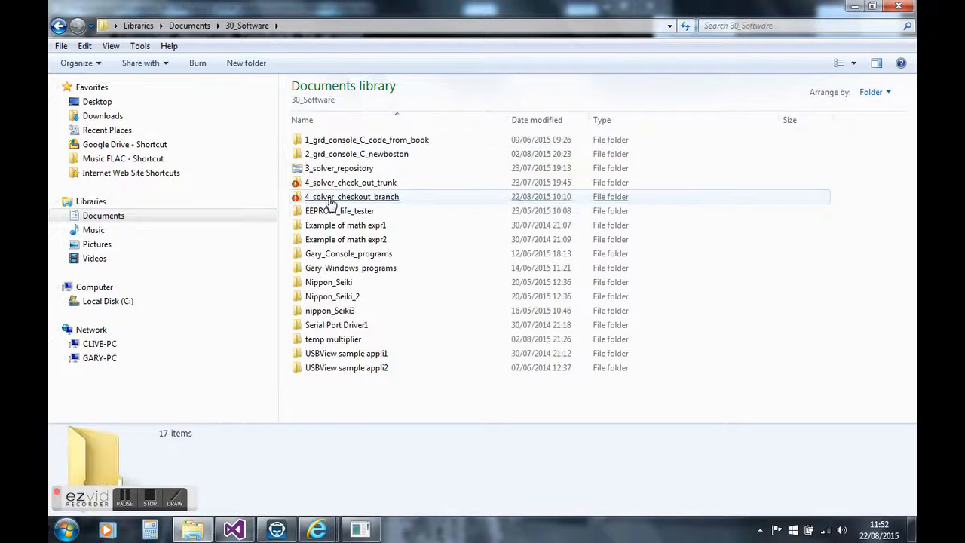
double_click(351, 196)
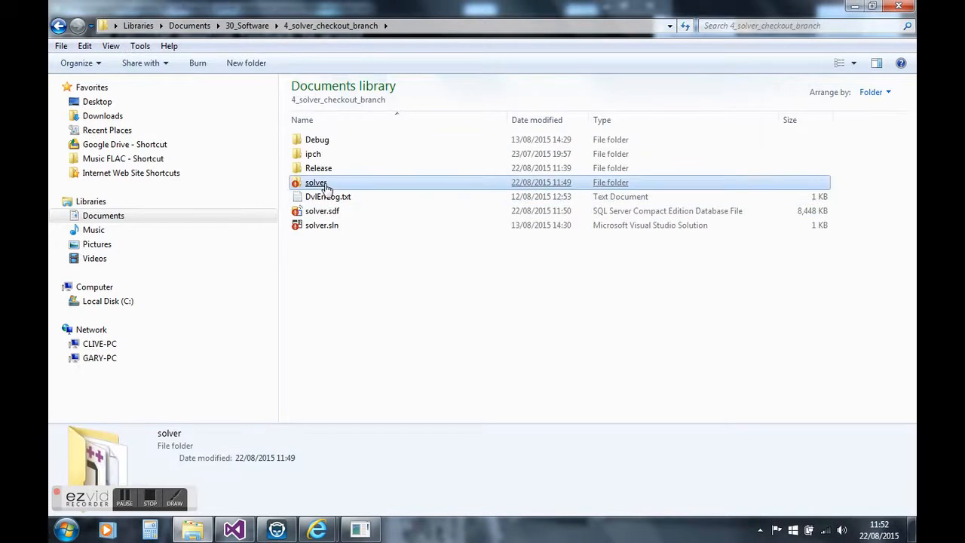
double_click(316, 181)
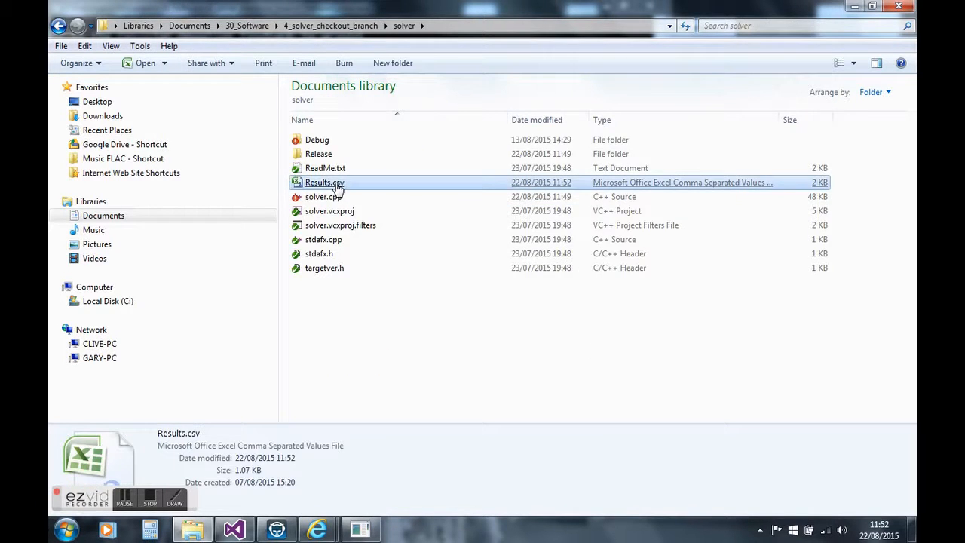
double_click(324, 183)
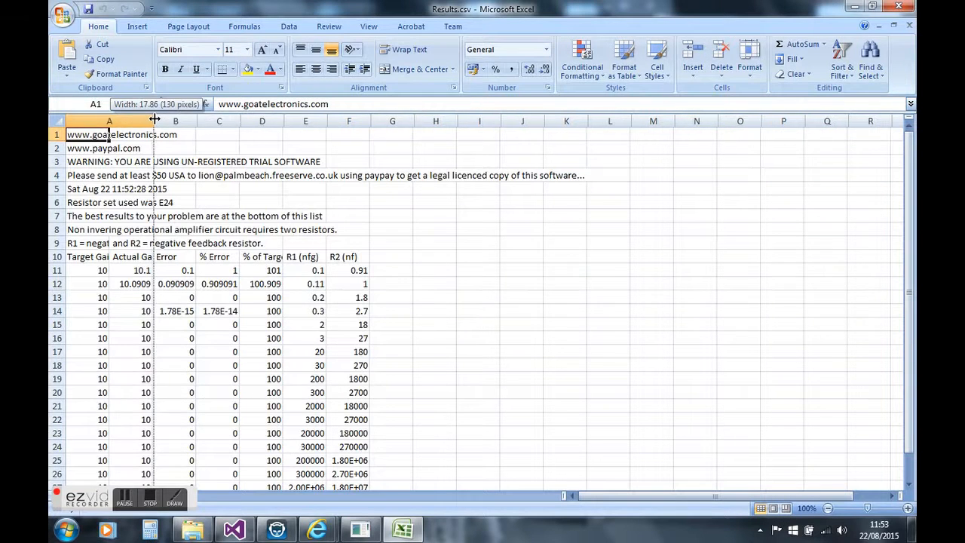
Widen column A, scroll down the results, and select row 20 with the 300/2700 pair
drag(151, 121, 155, 120)
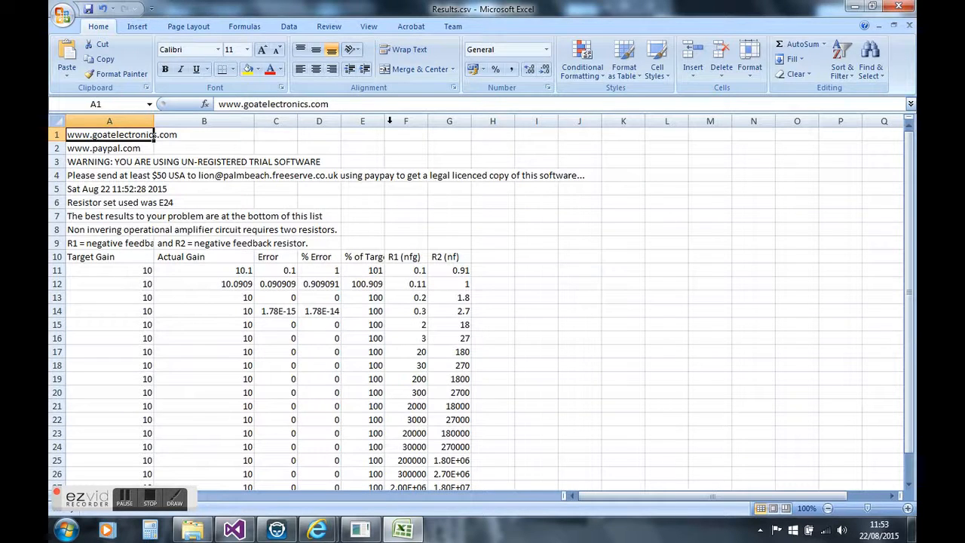
scroll(down, 3)
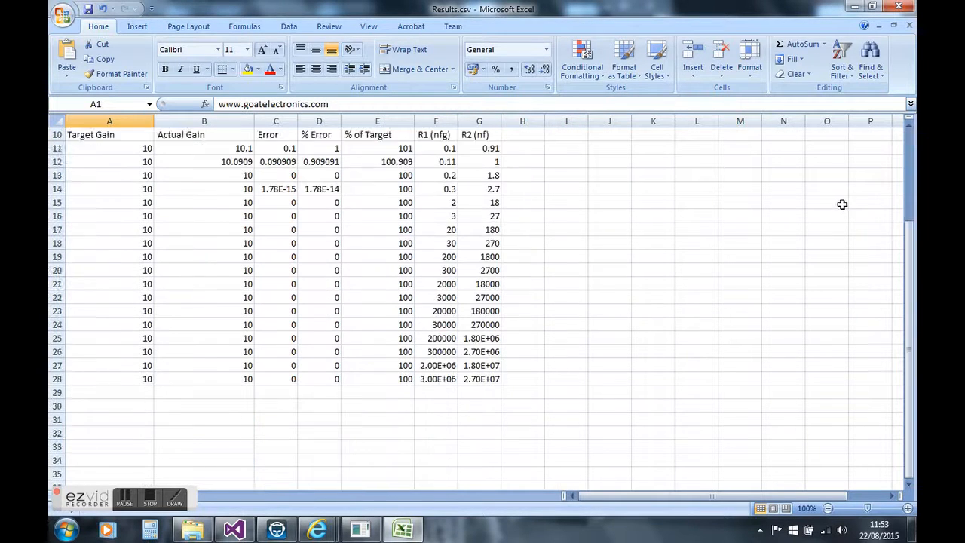
mouse_move(532, 335)
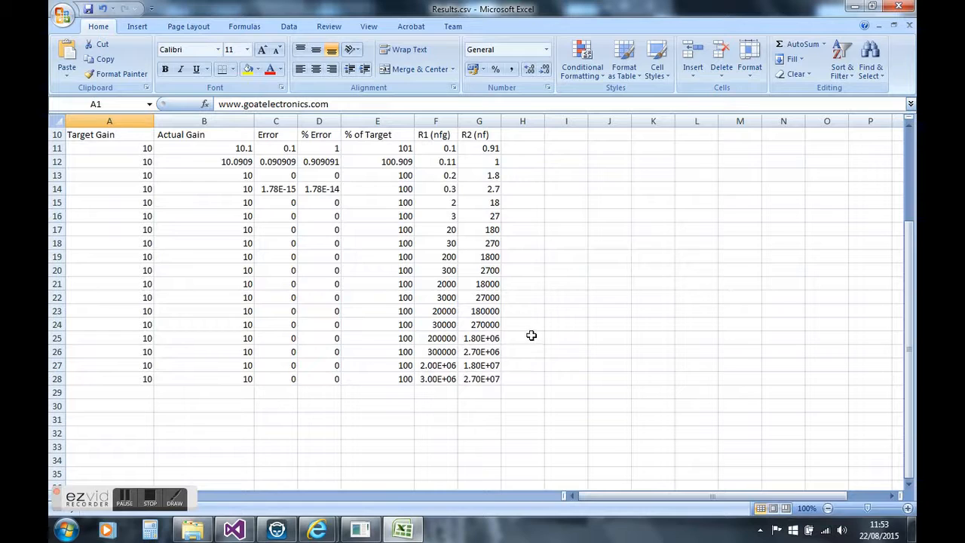
mouse_move(512, 271)
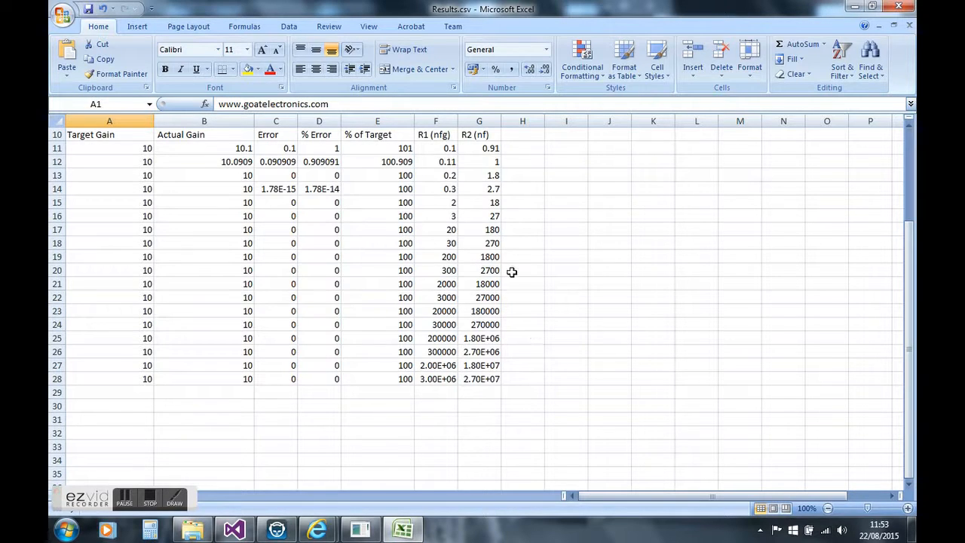
click(110, 270)
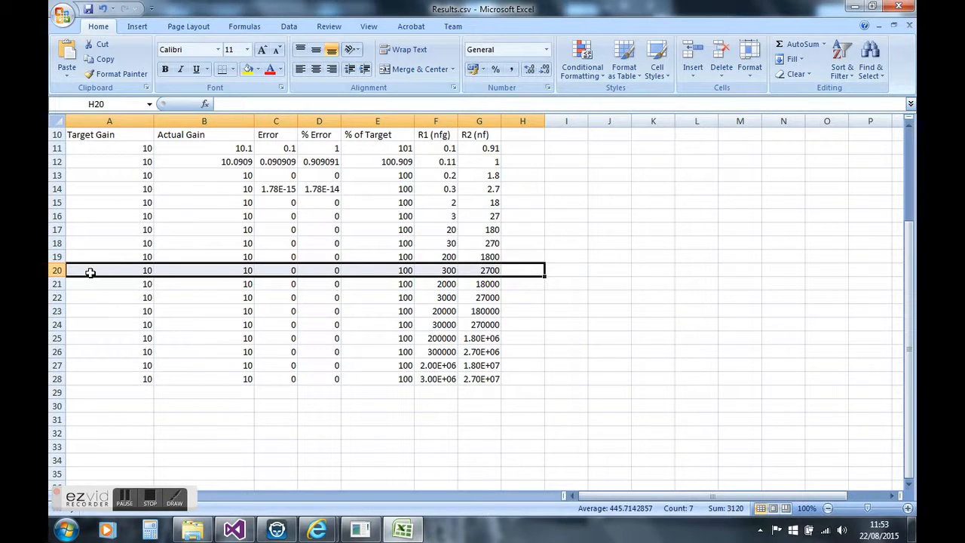